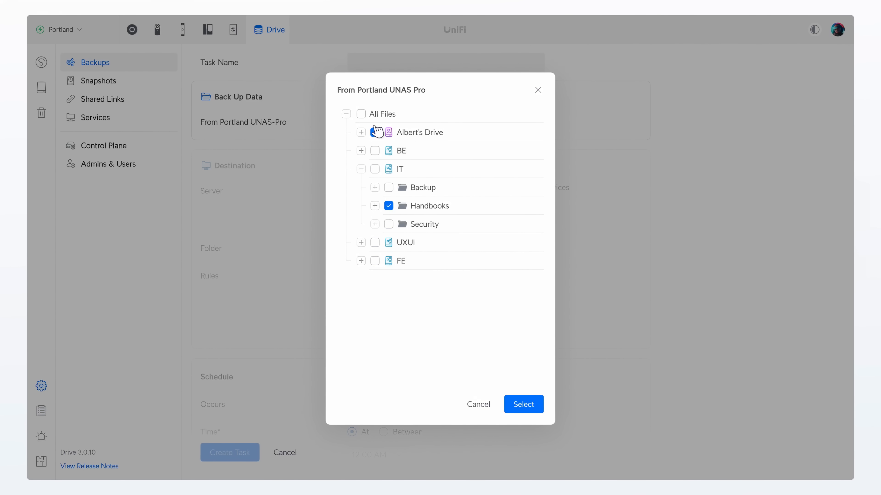
Add Albert's Drive and the IT folders as backup data, then view the all-sites overview
{"action": "left_click", "coordinate": [523, 405]}
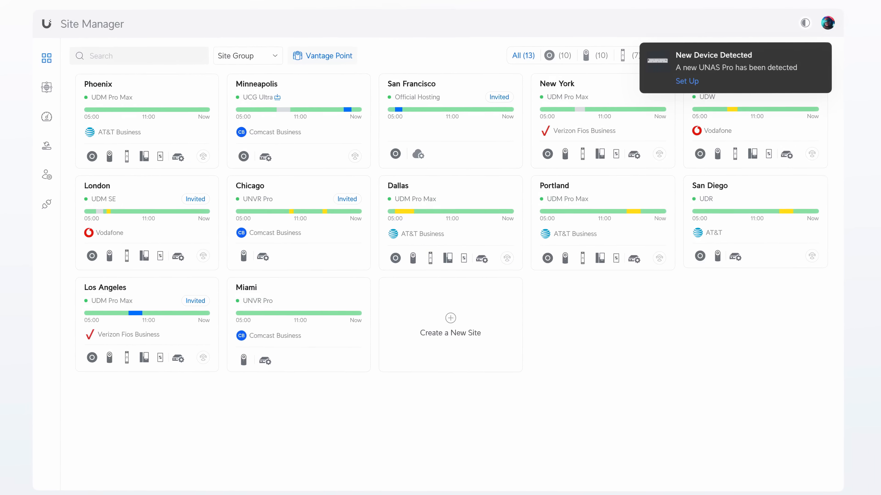
{"action": "left_click", "coordinate": [686, 81]}
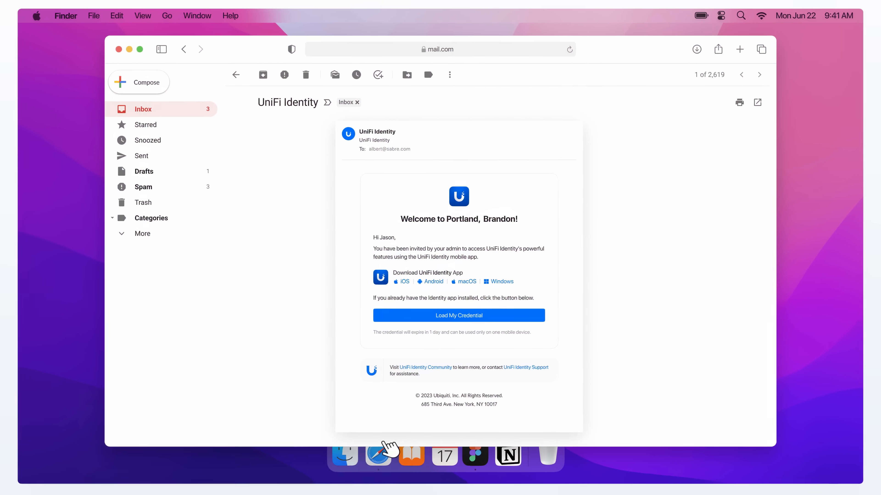
View the UniFi Identity welcome invitation email in the mail.com inbox
{"action": "left_click", "coordinate": [639, 17]}
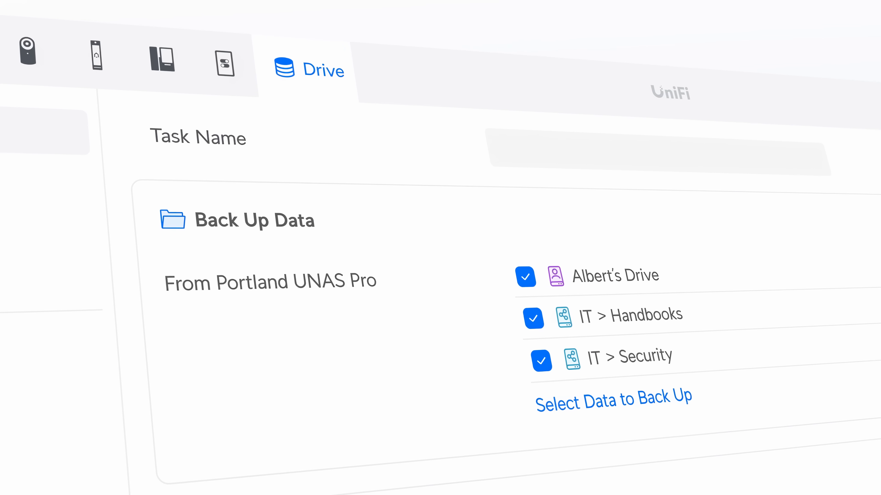
Set a CIFS/SMB server as backup destination and encrypt the BE, FE and IT drives
{"action": "scroll", "scroll_direction": "down", "scroll_amount": 3}
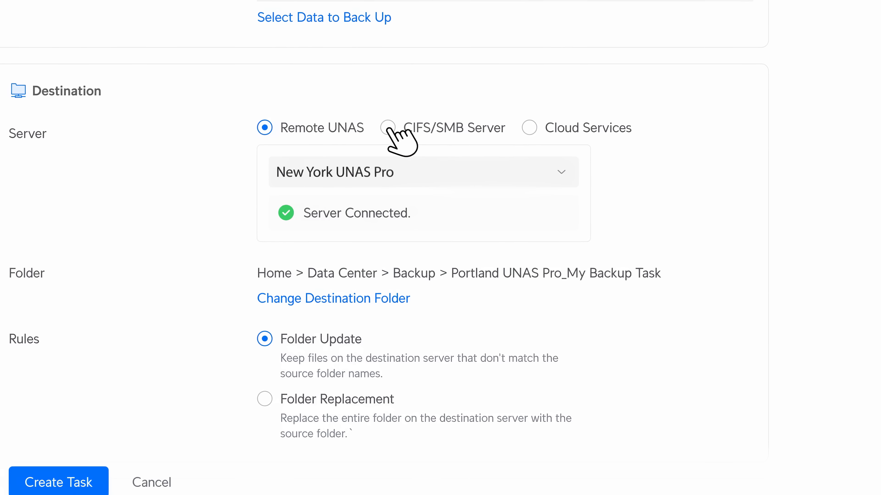
{"action": "left_click", "coordinate": [528, 127]}
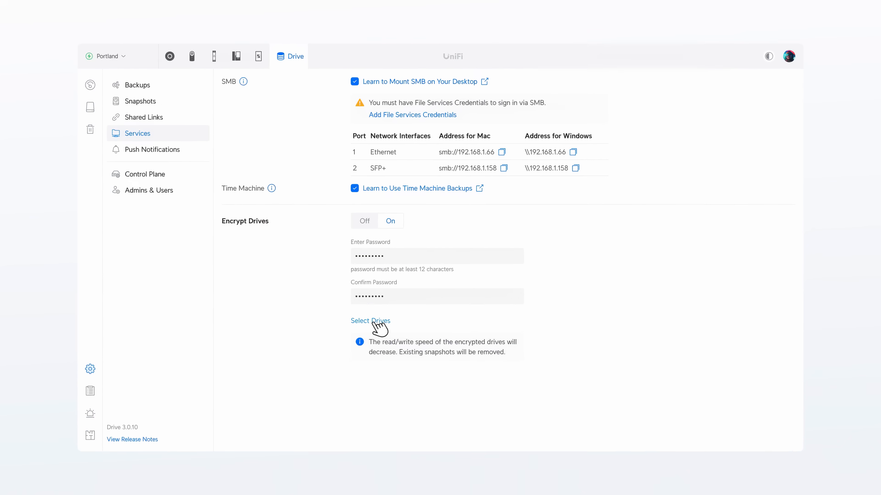
{"action": "left_click", "coordinate": [370, 321]}
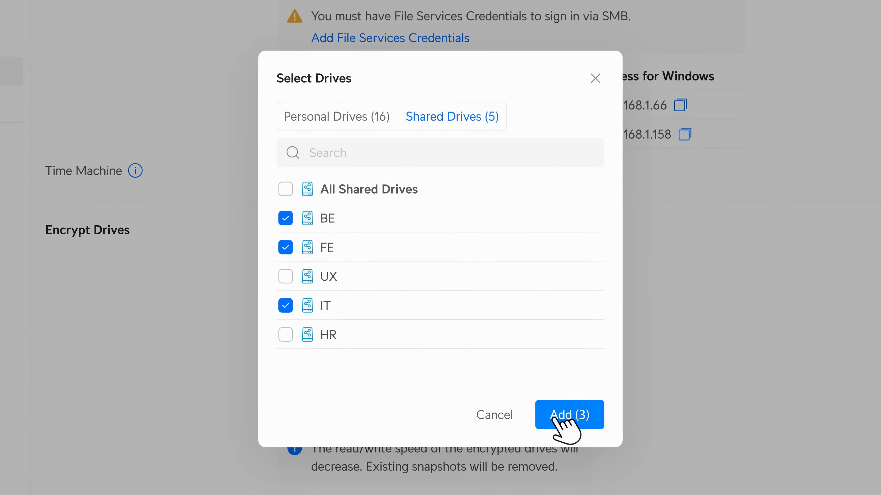
{"action": "left_click", "coordinate": [568, 415]}
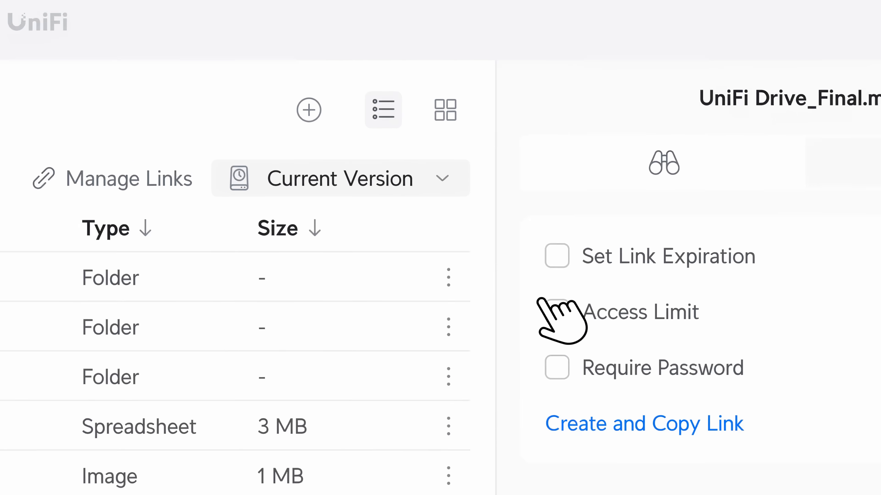
Create a share link with access limit and required password, copy it, and enable Time Machine
{"action": "left_click", "coordinate": [556, 312]}
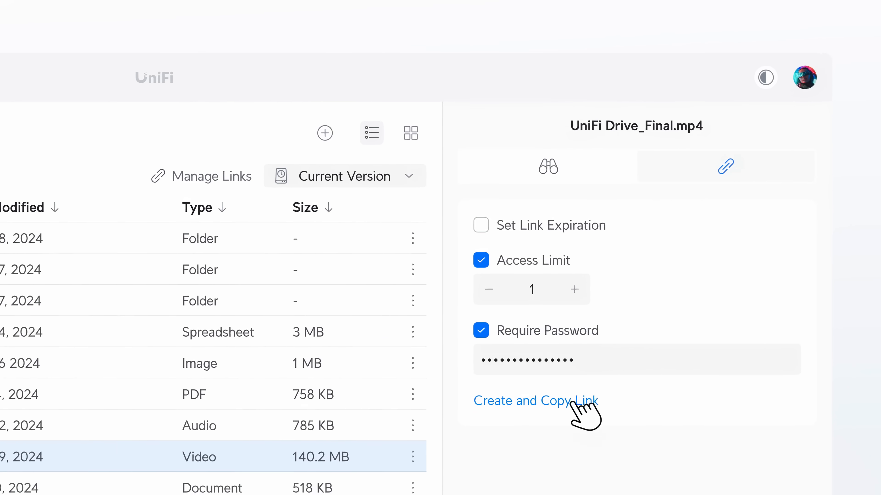
{"action": "left_click", "coordinate": [534, 400]}
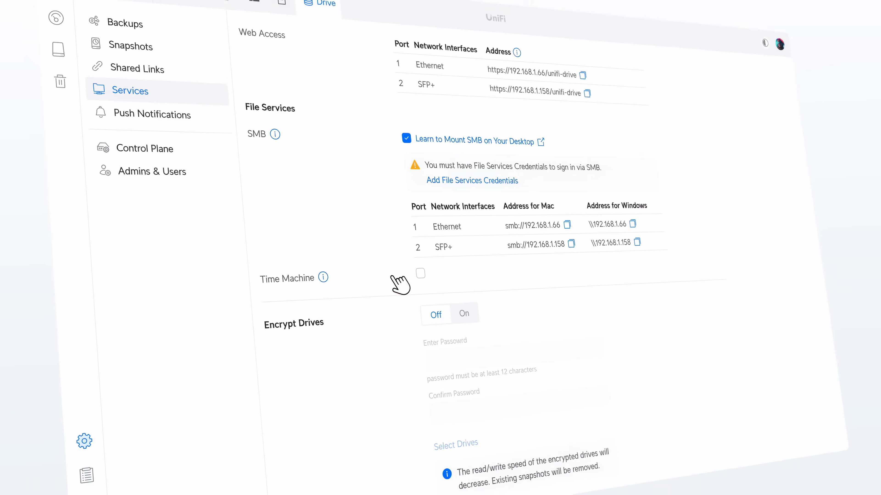
{"action": "left_click", "coordinate": [420, 275]}
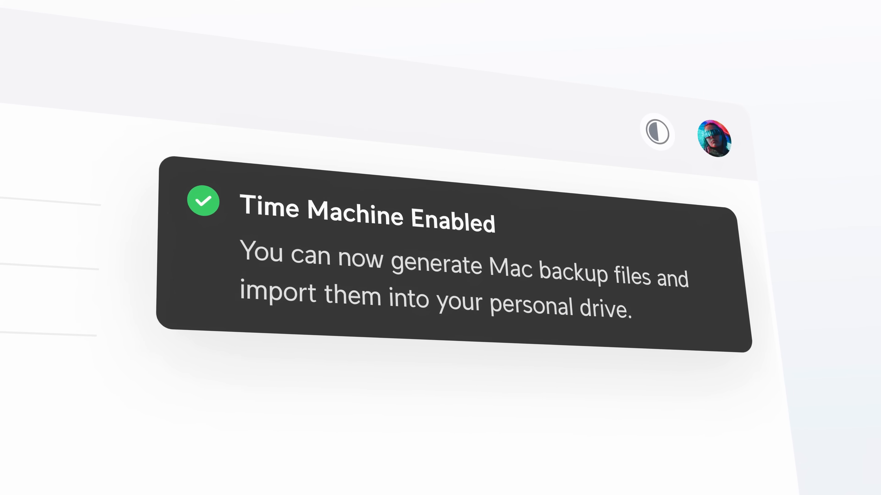